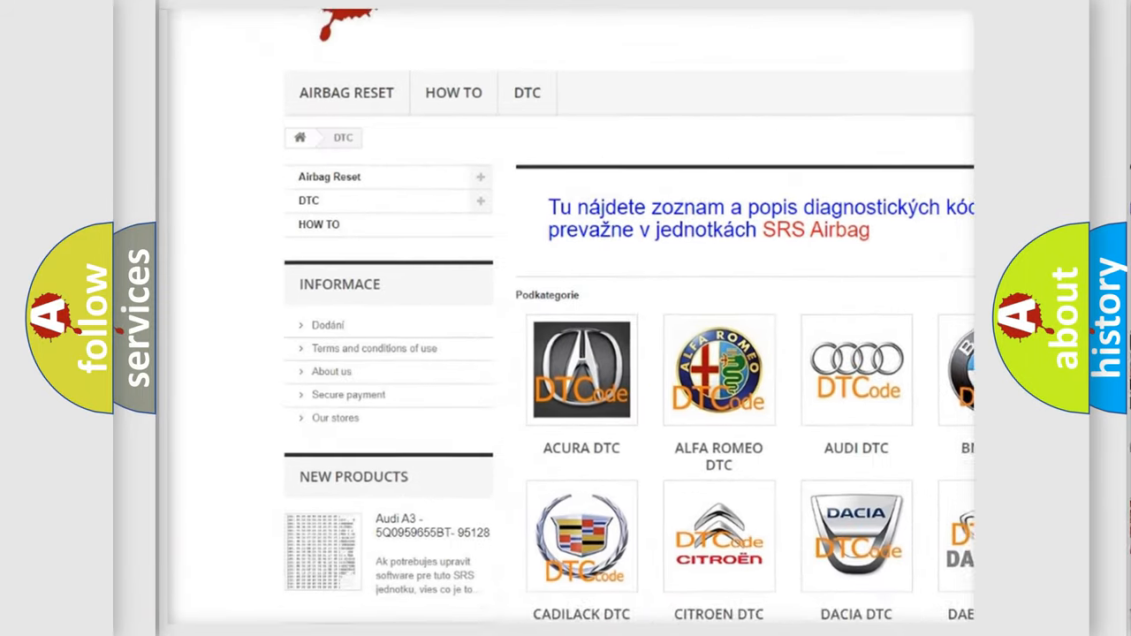
scroll("down", 3)
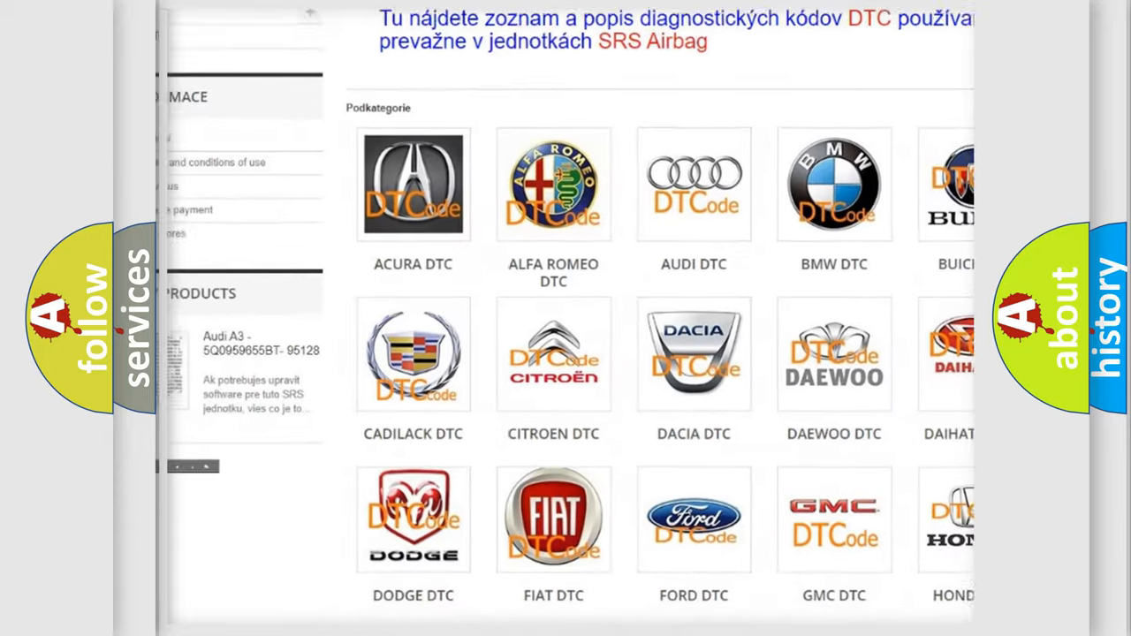